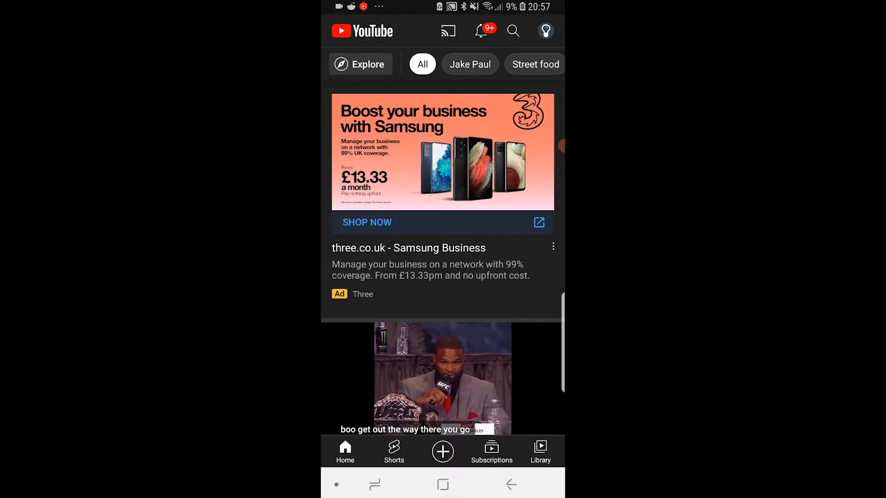
From your channel's Community tab, start a new community post
left_click(544, 31)
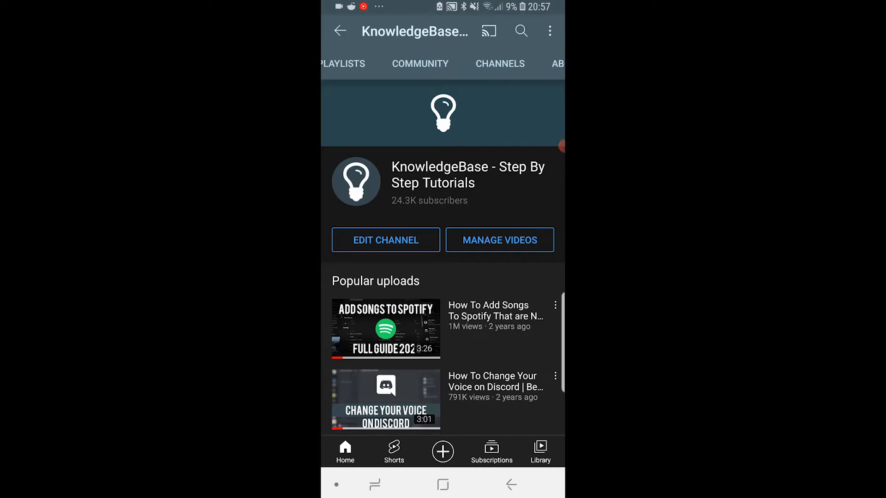
left_click(420, 64)
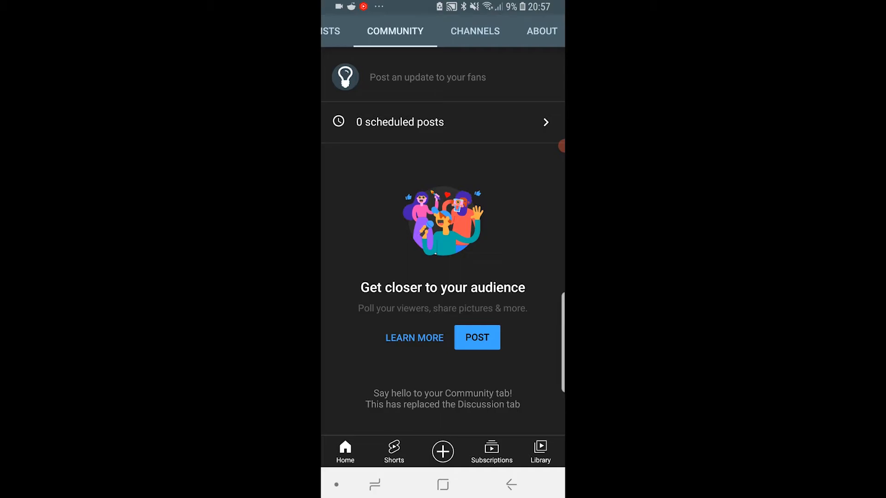
left_click(476, 338)
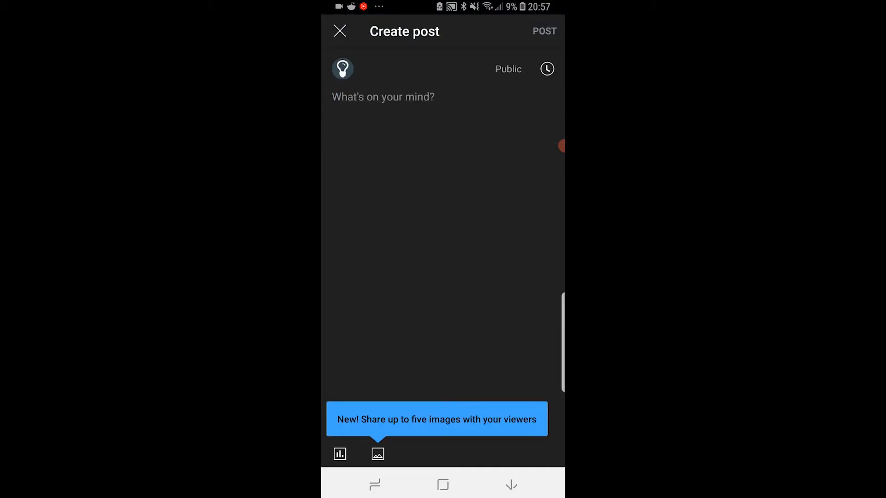
Write 'How are you?' as the post text and attach a poll
left_click(383, 97)
type("How are you?")
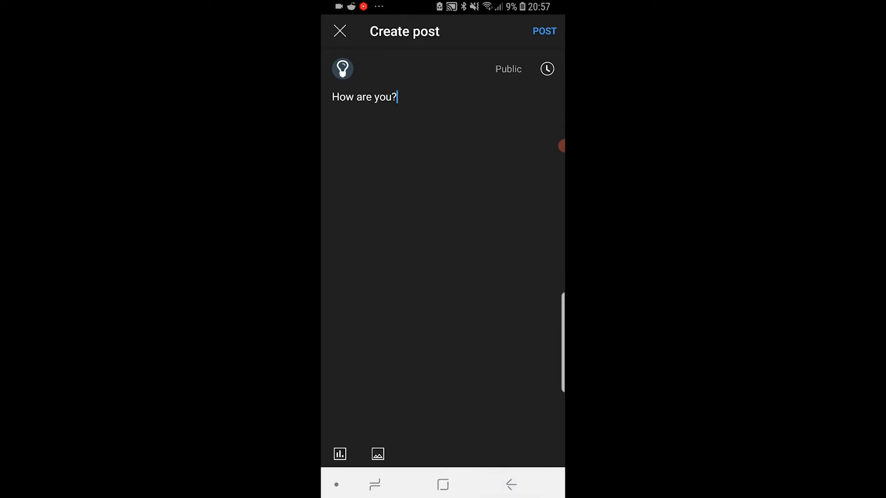
left_click(339, 454)
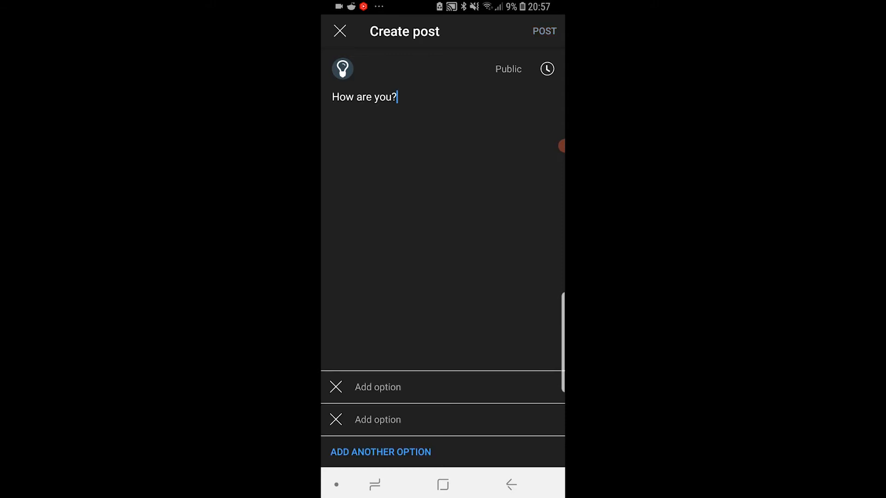
Enter poll answers 'Good!' and 'Not so good.', then publish the post
left_click(364, 96)
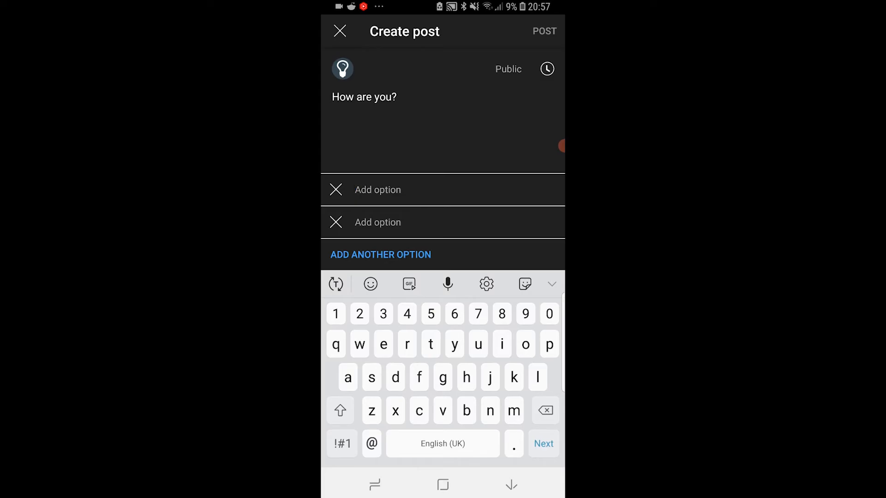
type("Good!")
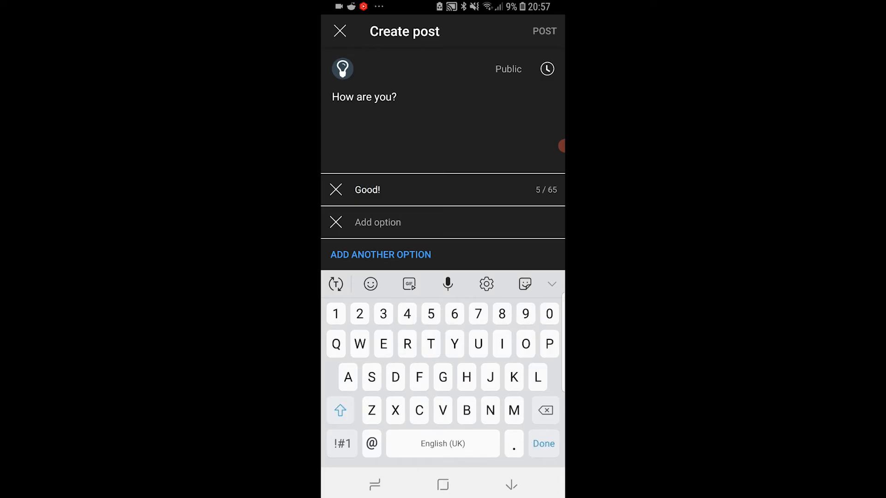
type("Not")
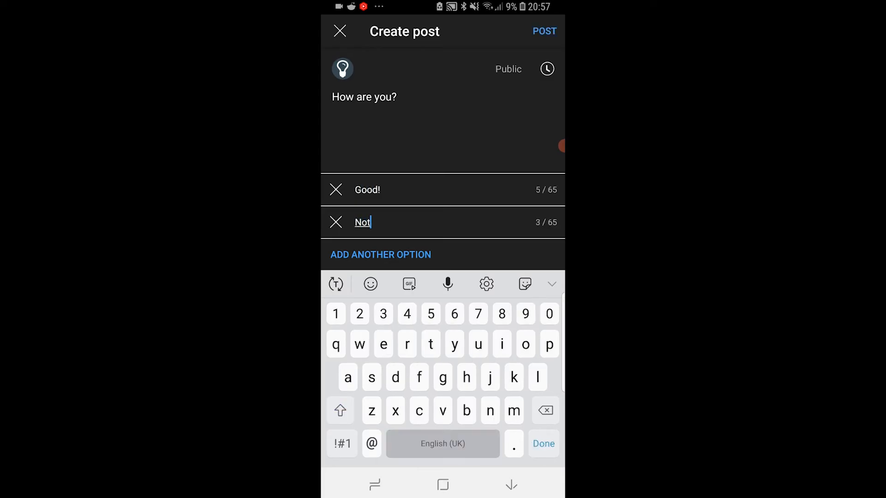
type("so good.")
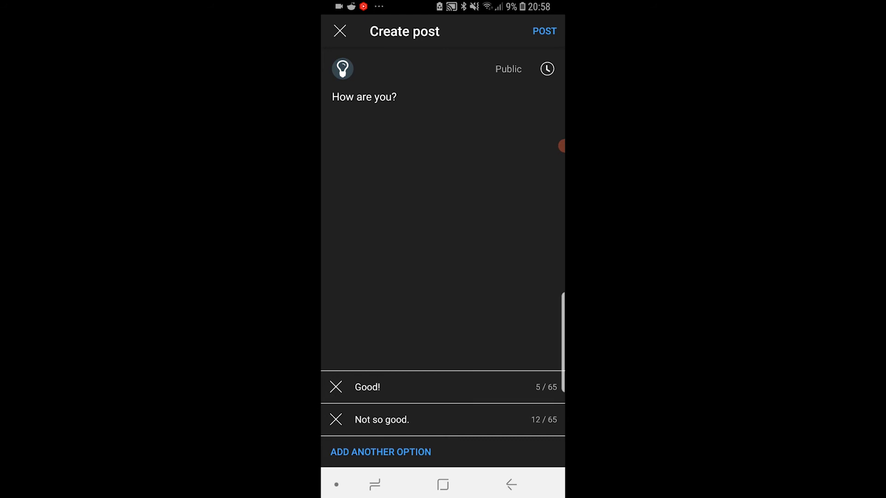
left_click(543, 31)
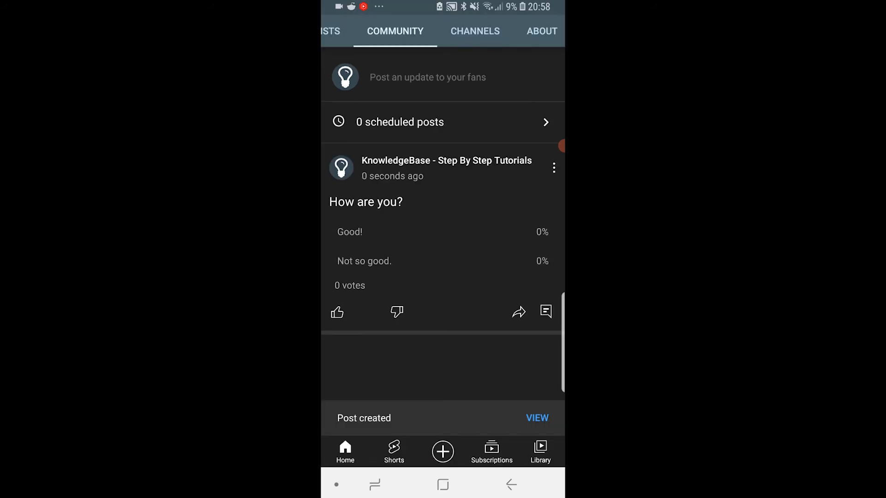